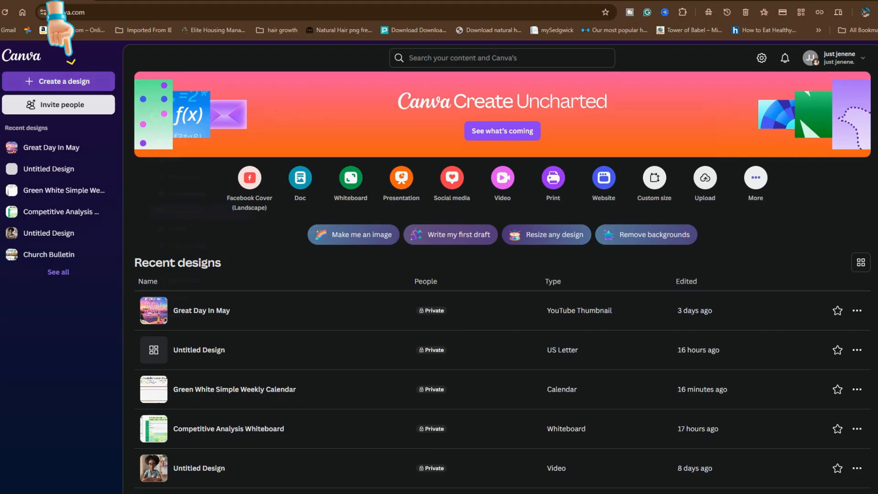
- Start a new blank Meme design from the Create a design menu
left_click(58, 81)
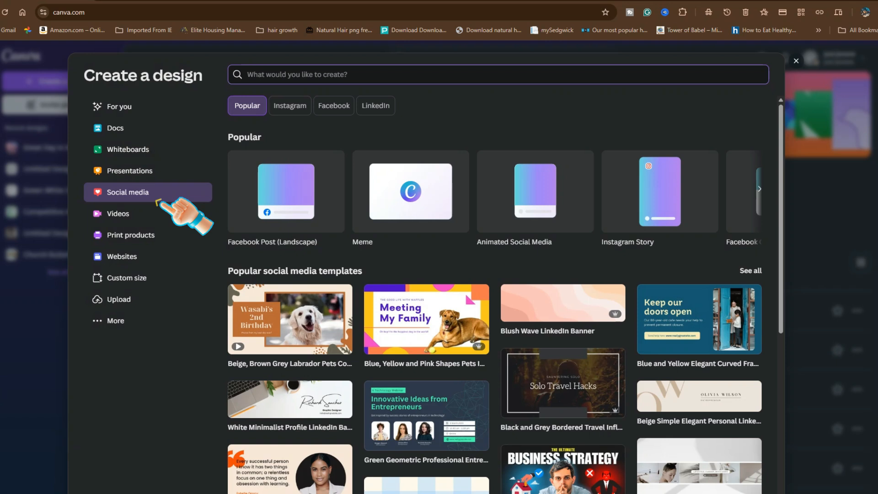
mouse_move(410, 192)
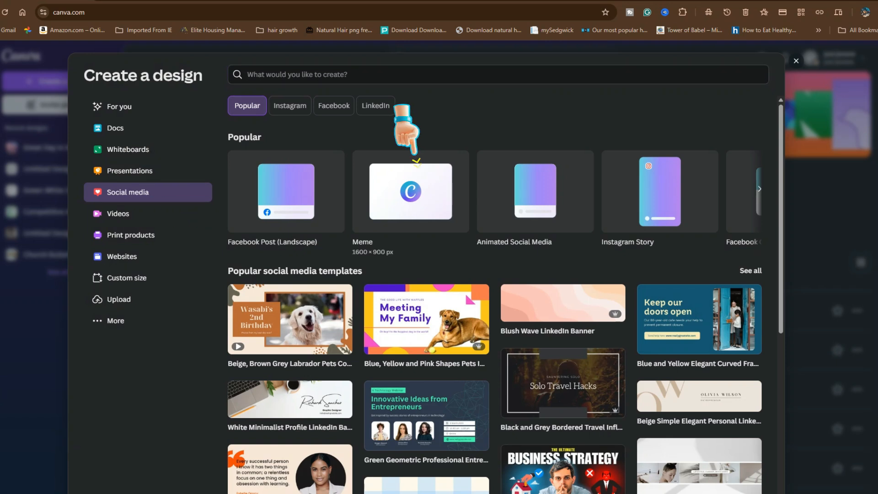
left_click(410, 191)
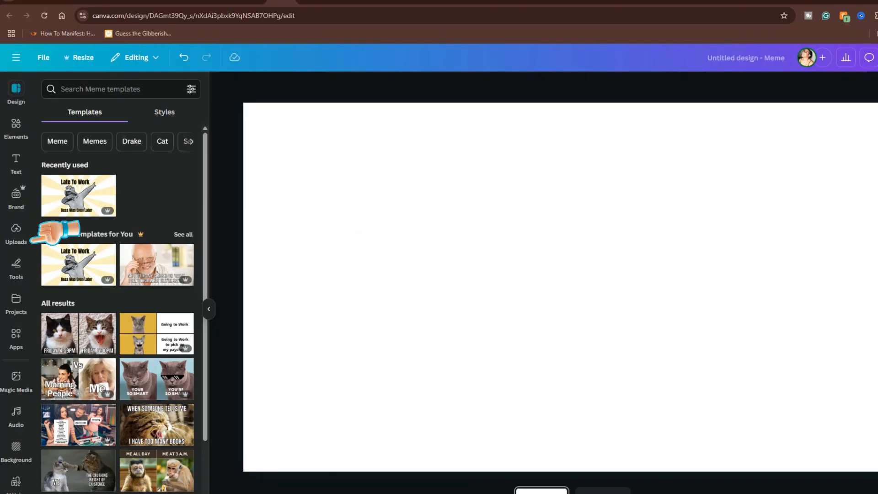
- Upload the Mother's Day card photo from the computer and place it on the meme page
left_click(15, 232)
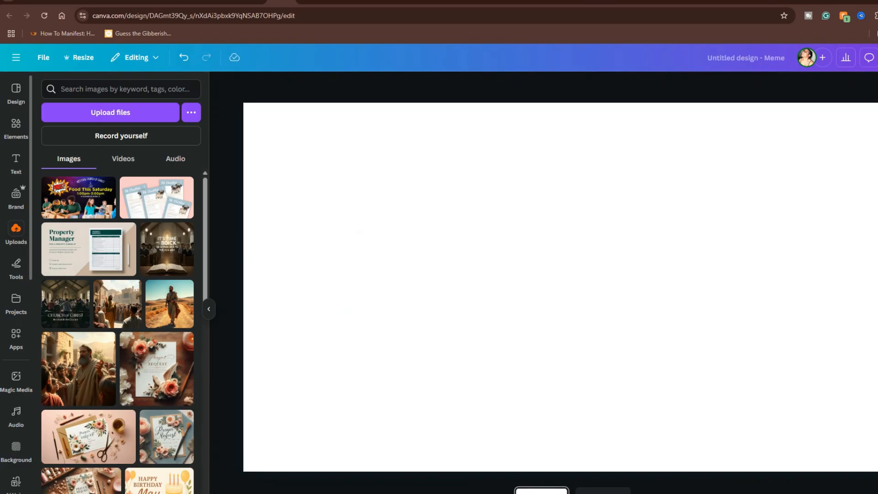
left_click(110, 113)
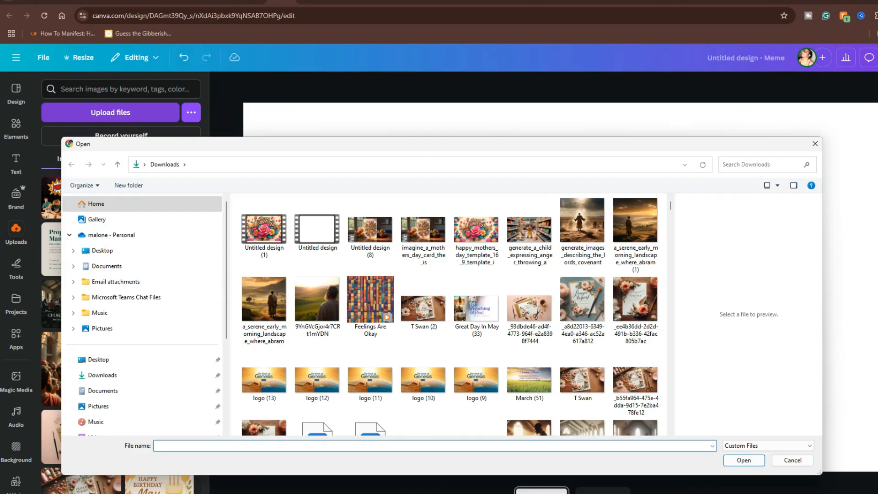
left_click(792, 461)
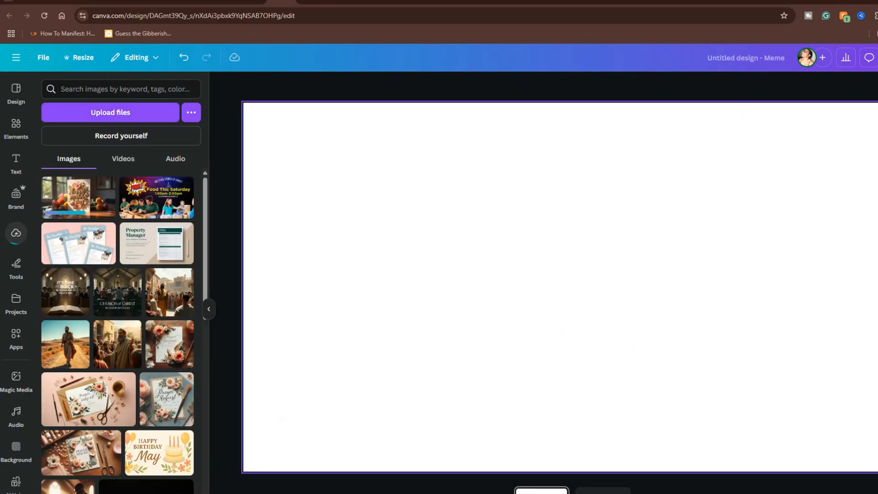
left_click(15, 234)
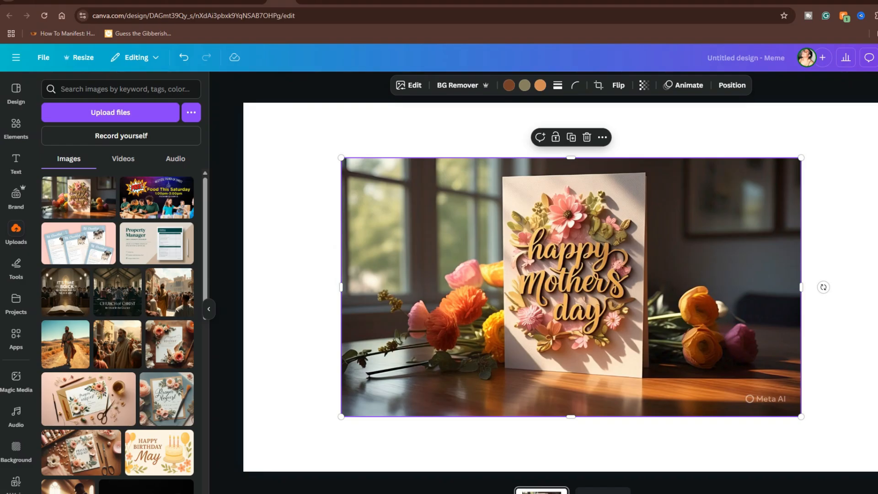
- Set the Mother's Day card photo as the page background so it fills the canvas
right_click(571, 280)
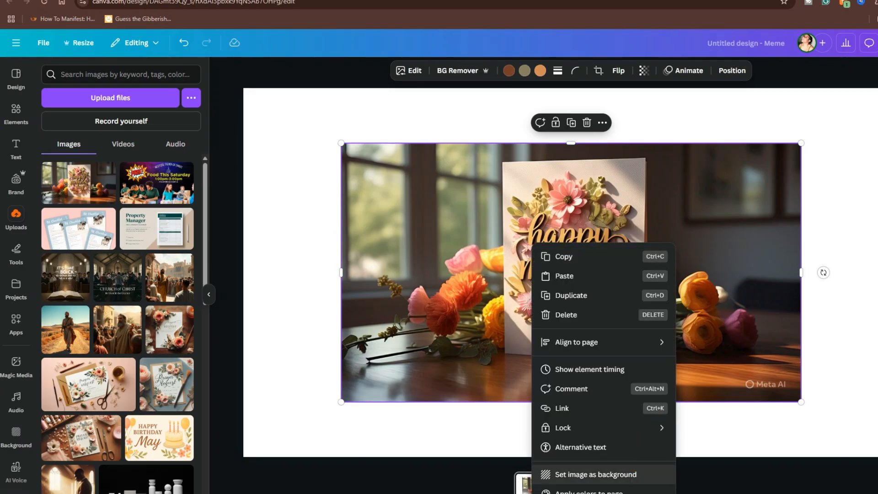
left_click(595, 475)
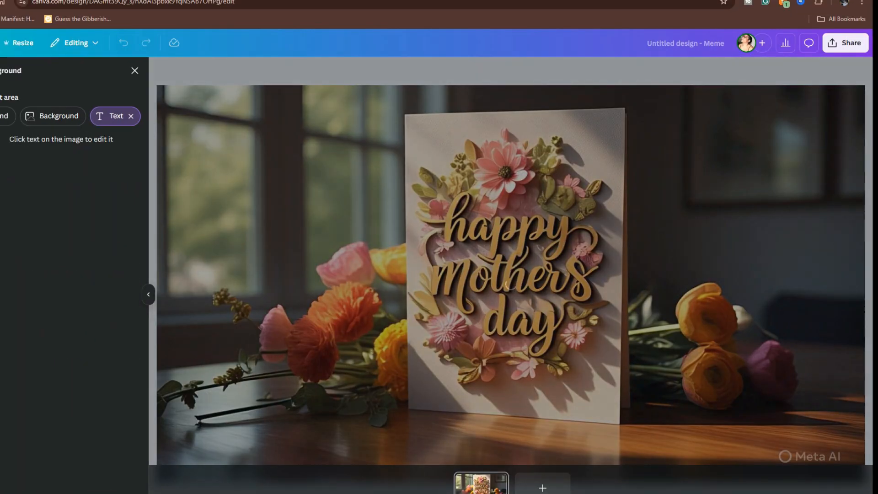
- Select the detected Meta AI watermark text in the bottom-right corner and delete it
left_click(512, 269)
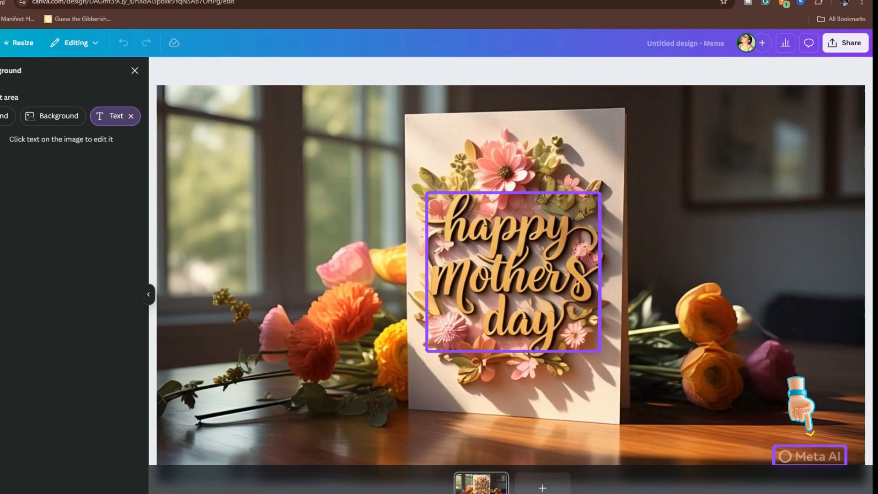
left_click(513, 271)
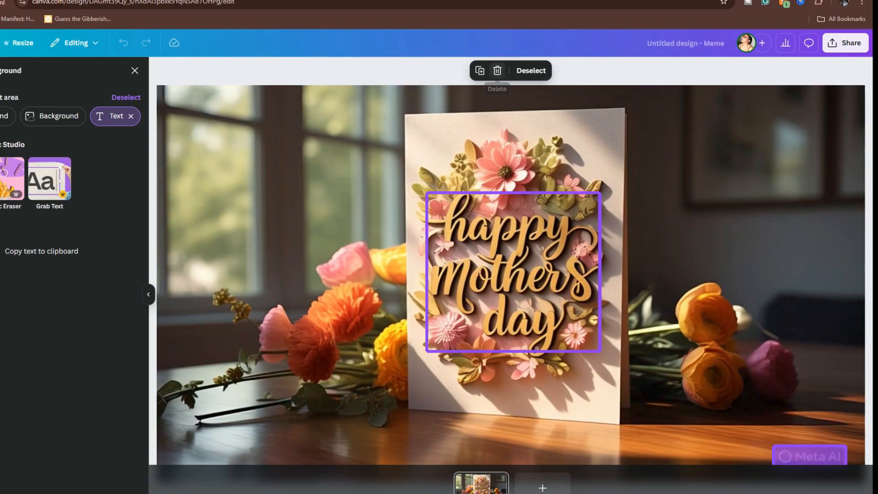
left_click(497, 71)
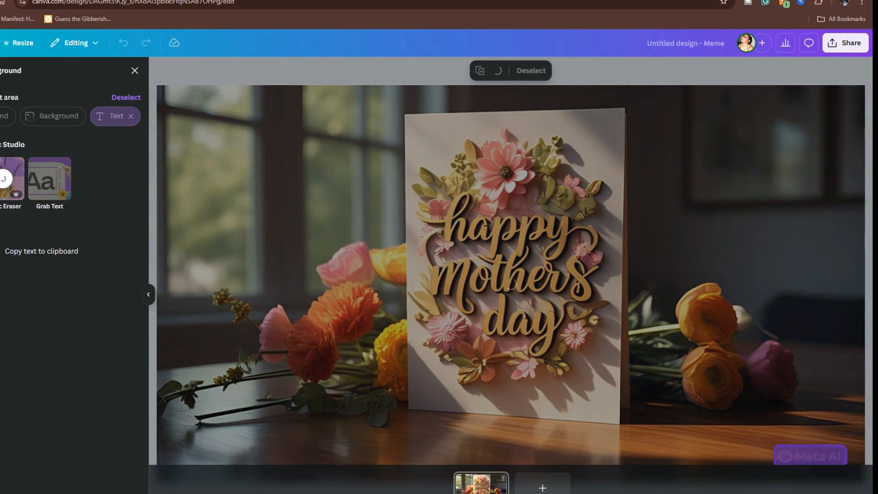